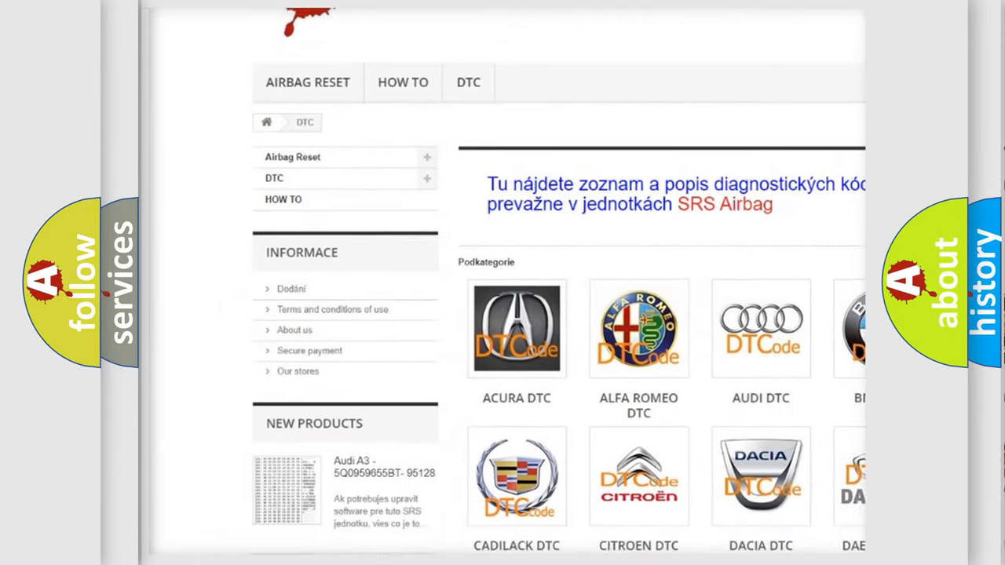
{"action": "scroll", "scroll_direction": "down", "scroll_amount": 3}
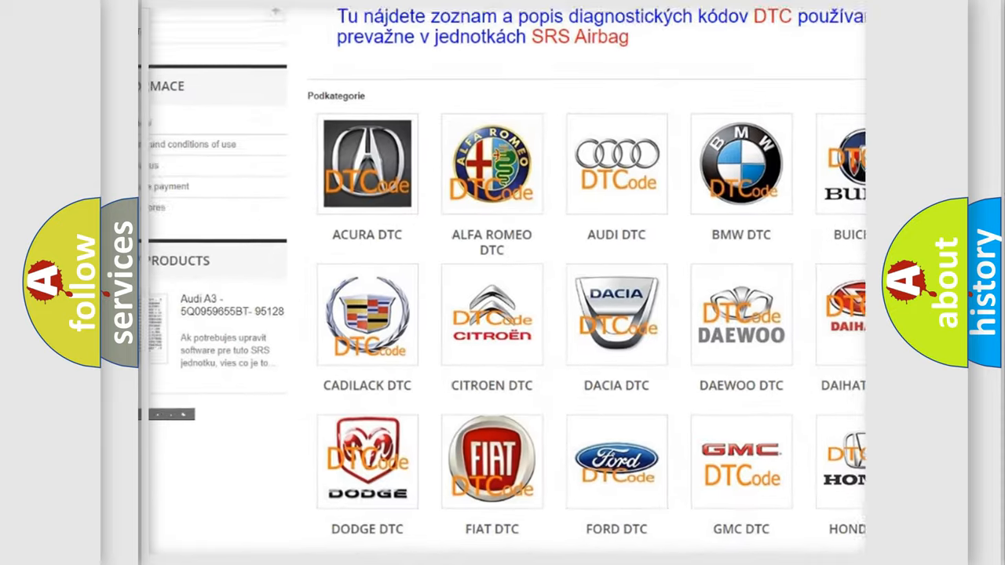
{"action": "scroll", "scroll_direction": "down", "scroll_amount": 3}
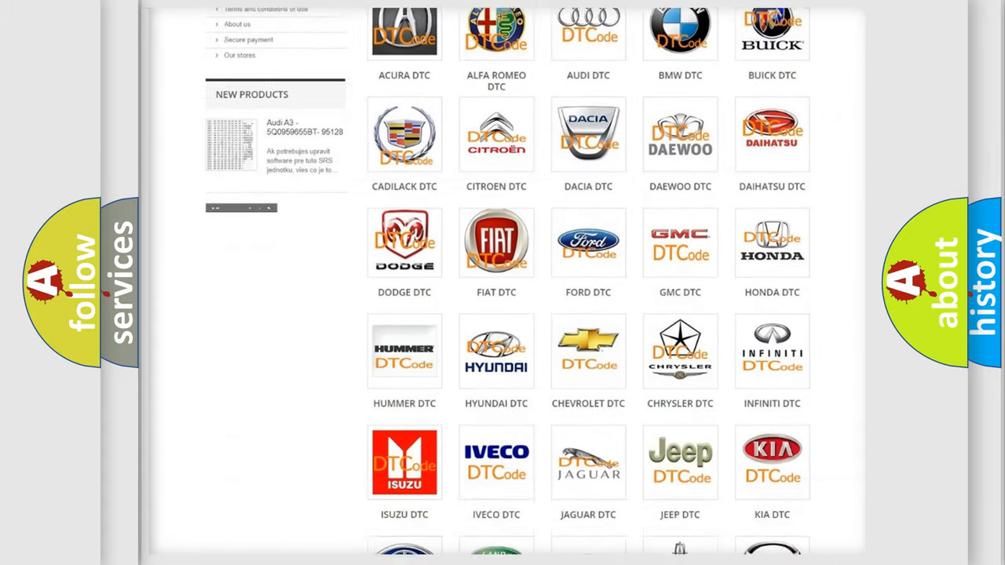
{"action": "scroll", "scroll_direction": "down", "scroll_amount": 3}
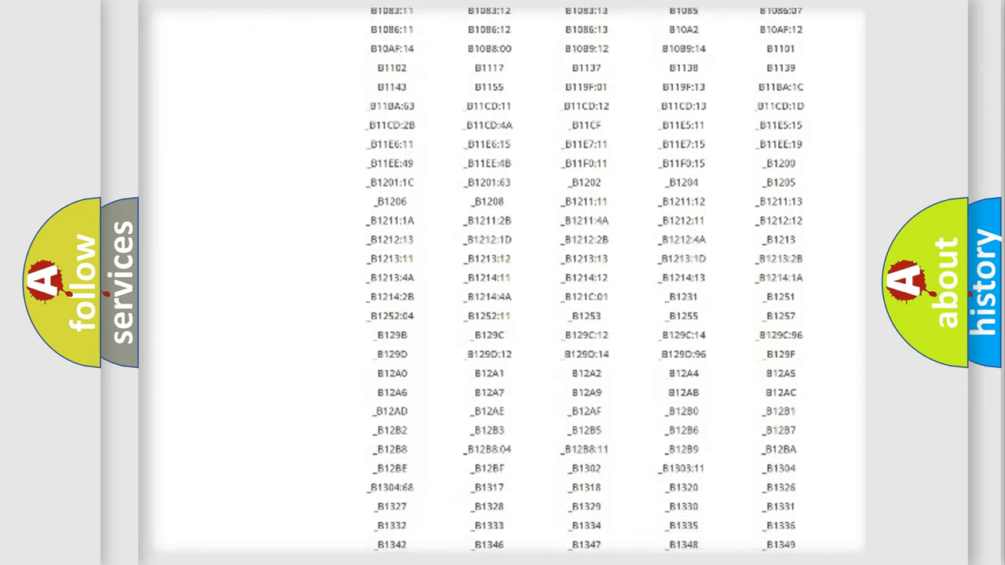
{"action": "scroll", "scroll_direction": "down", "scroll_amount": 3}
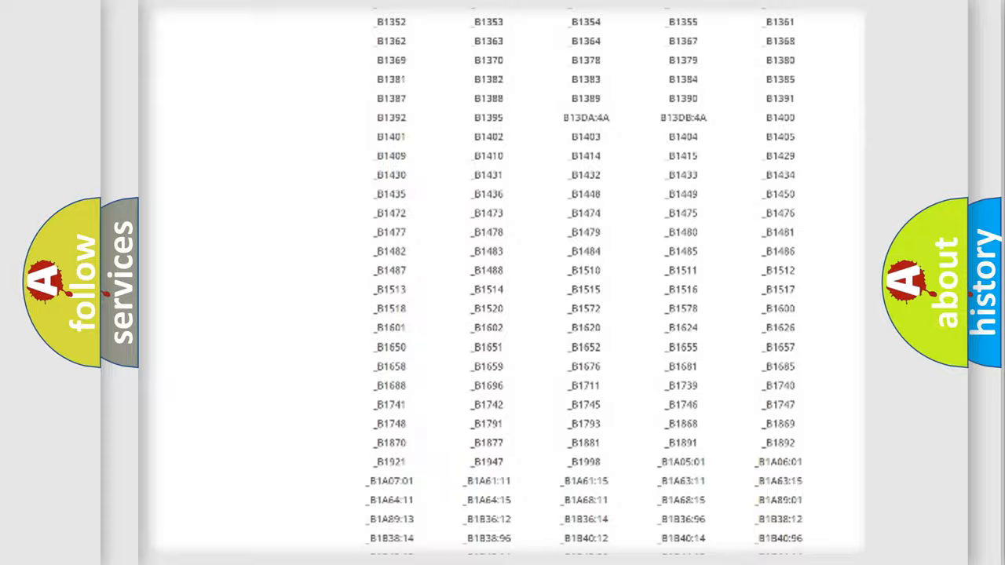